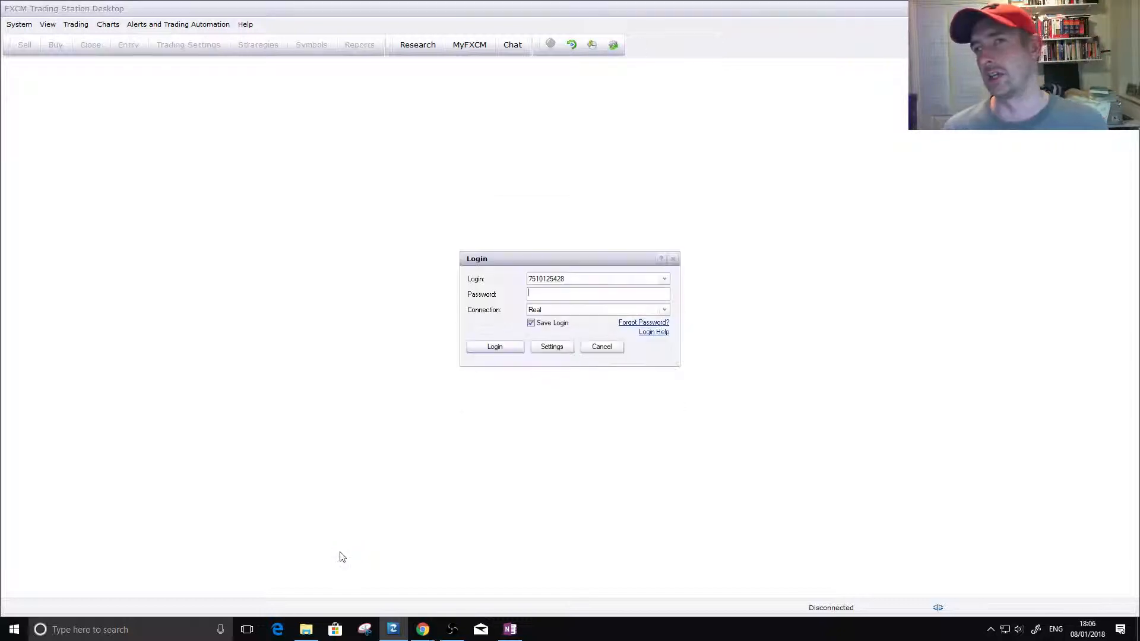
- Re-enter the account password and submit the login to reach the weekly UK100 chart
{"action": "type", "text": "password"}
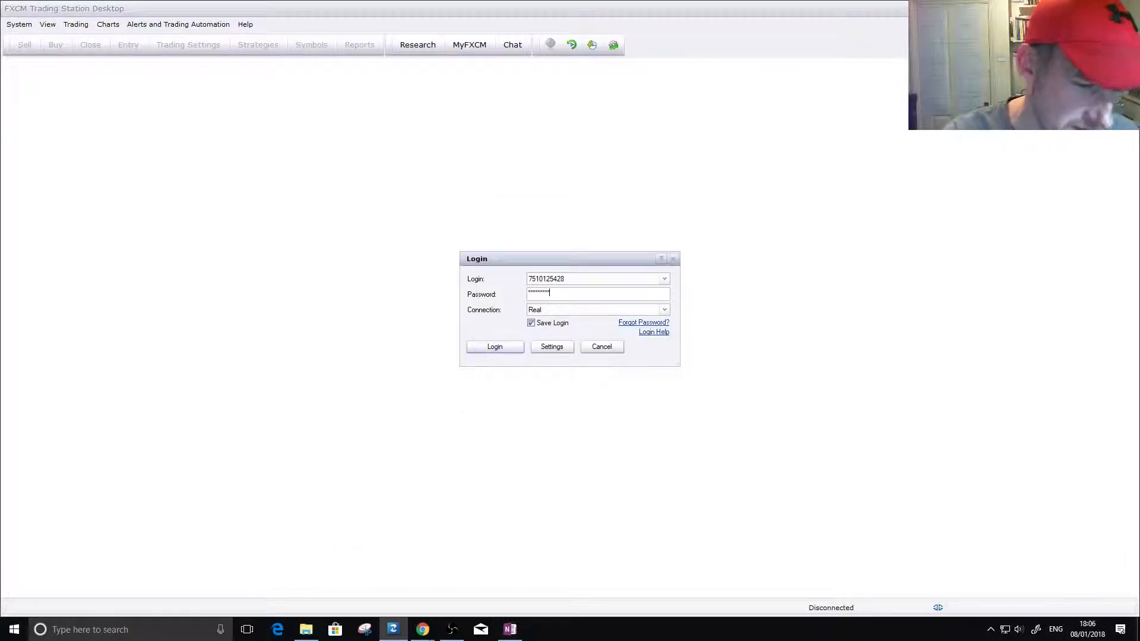
{"action": "left_click", "coordinate": [494, 345]}
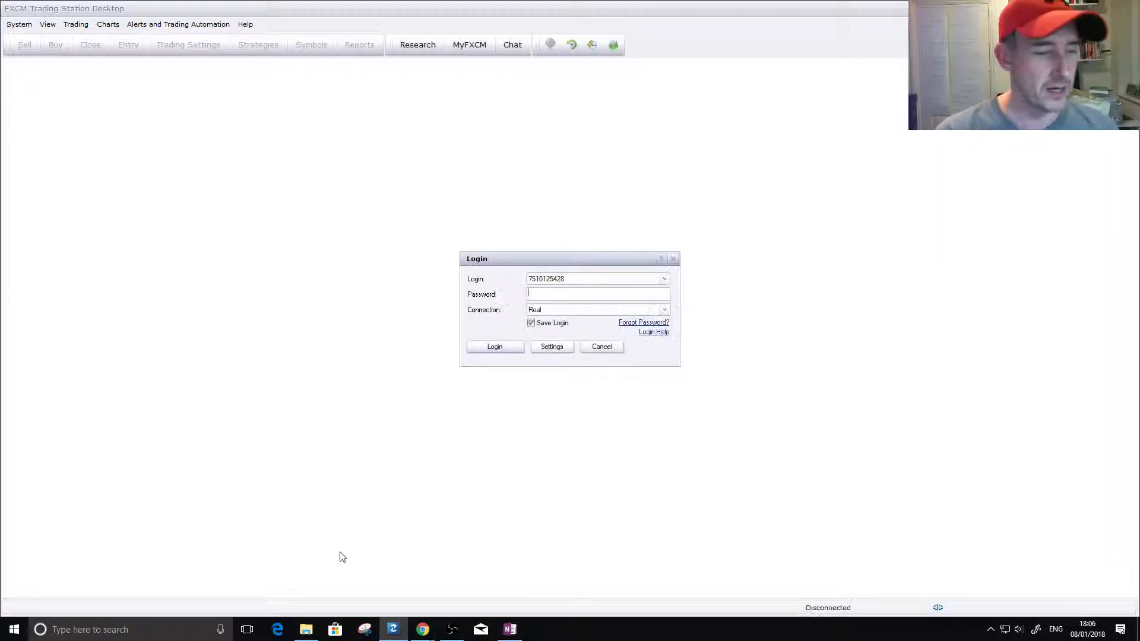
{"action": "type", "text": "••••••••••"}
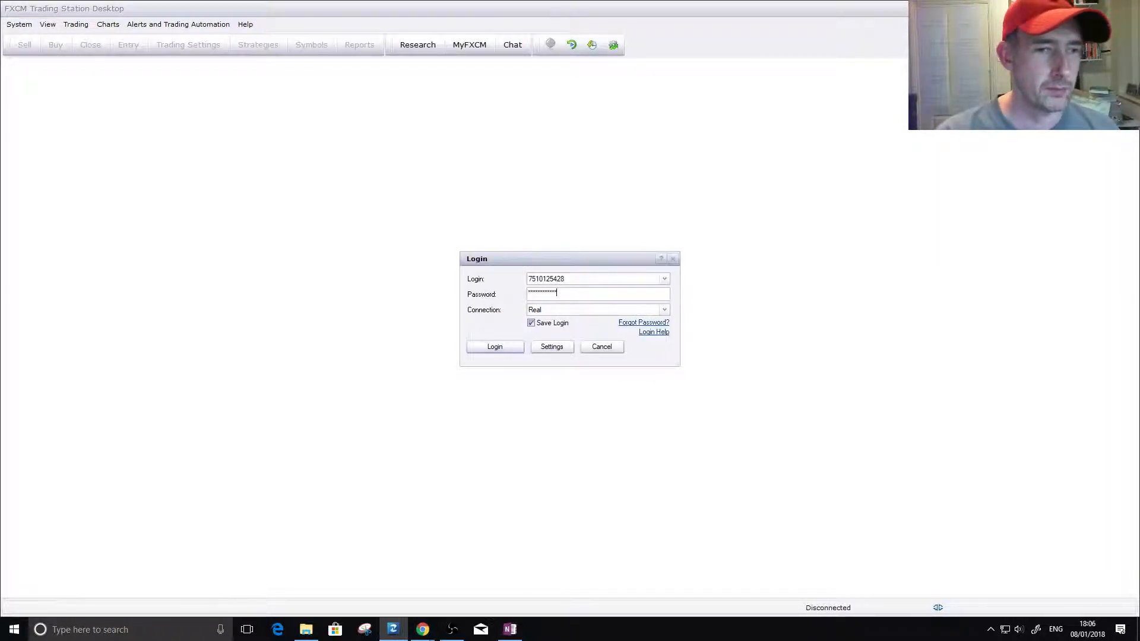
{"action": "left_click", "coordinate": [494, 346]}
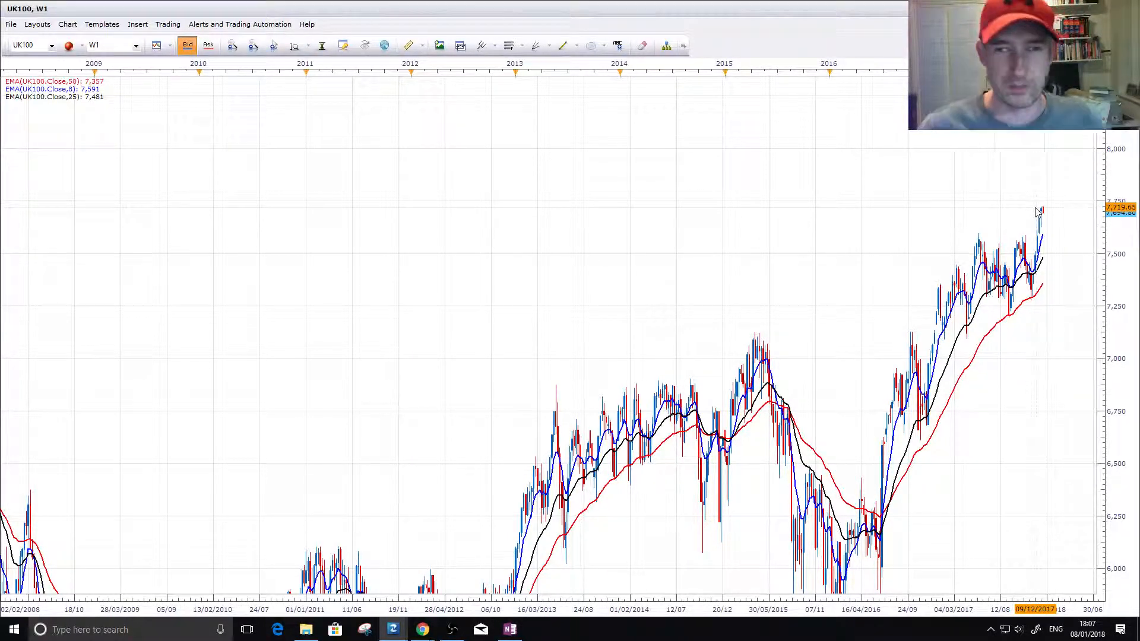
- Bring up the instrument list over the weekly UK100 chart with its 8, 25 and 50 EMAs
{"action": "left_click", "coordinate": [51, 44]}
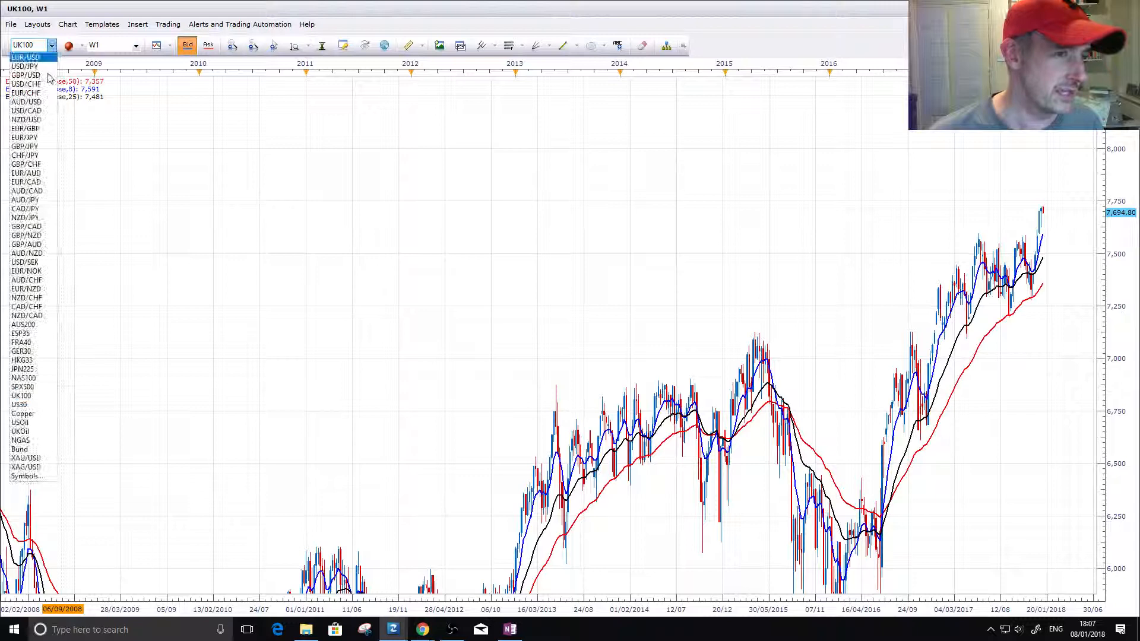
- Switch the chart to XAG/USD daily, then move to the CoinDesk price chart
{"action": "left_click", "coordinate": [26, 467]}
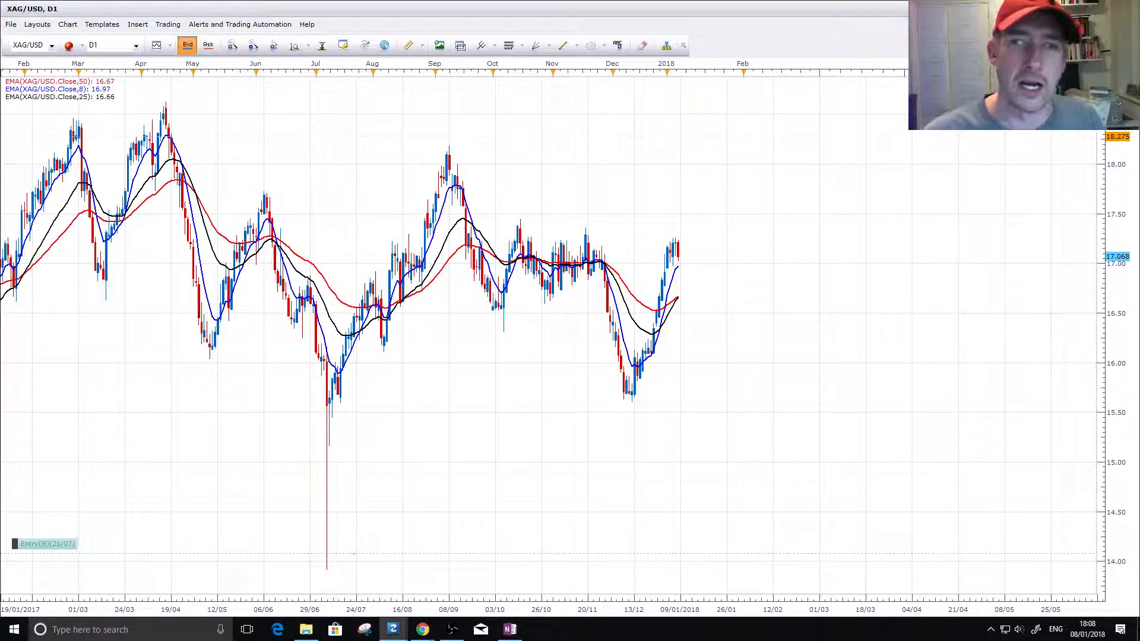
{"action": "left_click", "coordinate": [392, 629]}
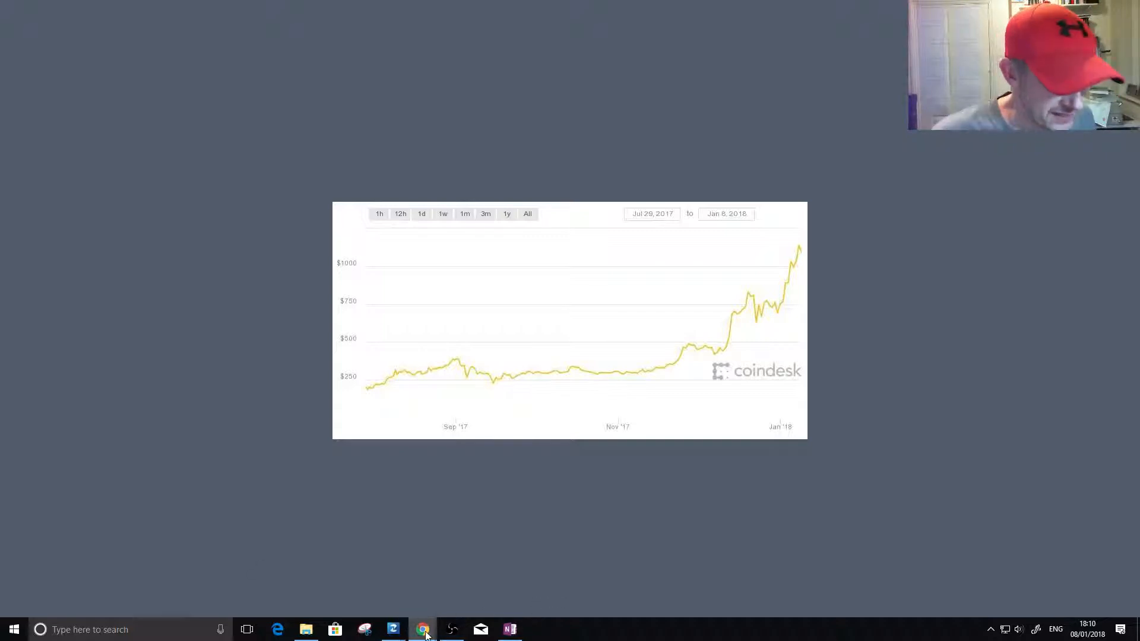
- Bring the '08/01/18 Weekly Insight: Gearing up for an awesome 2018' blog preview into view
{"action": "left_click", "coordinate": [423, 629]}
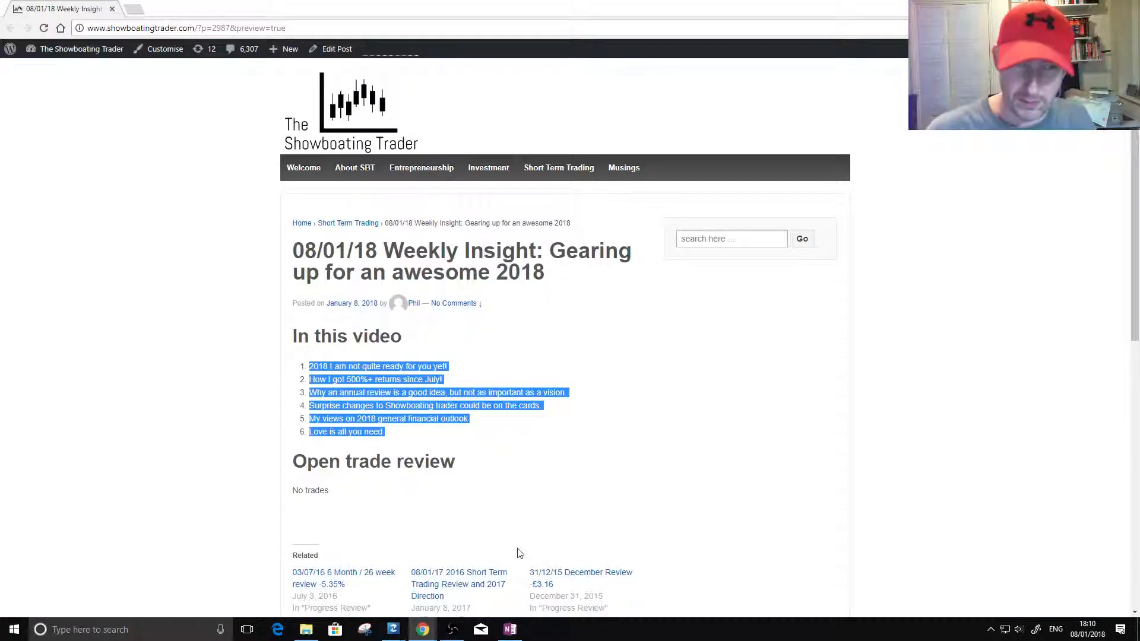